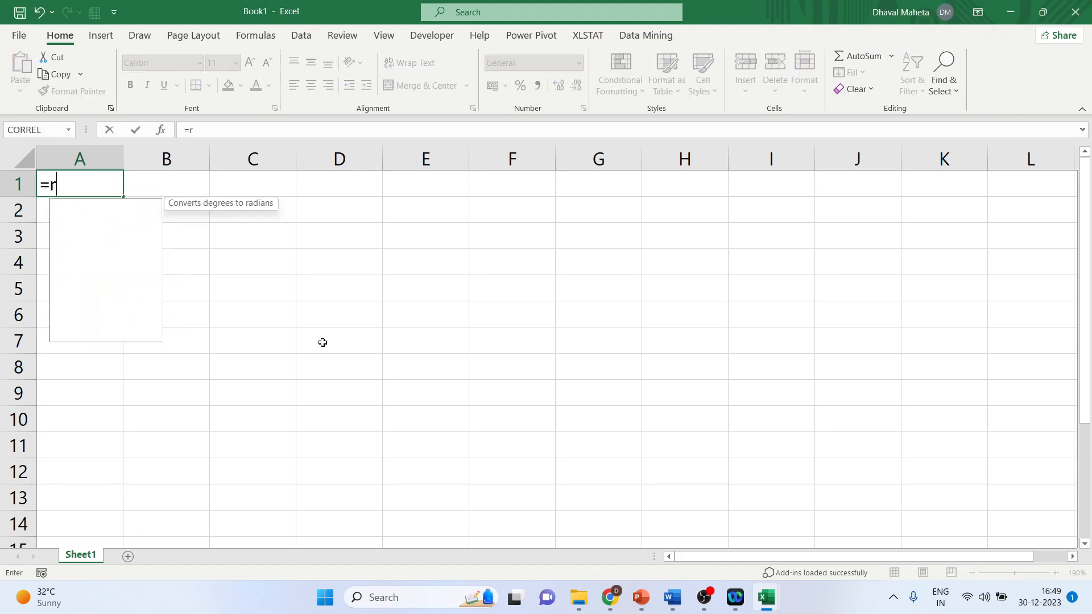
Step: Enter =RAND() in cell A1 to return a random decimal between 0 and 1
type("and()")
left_click(80, 236)
type("=")
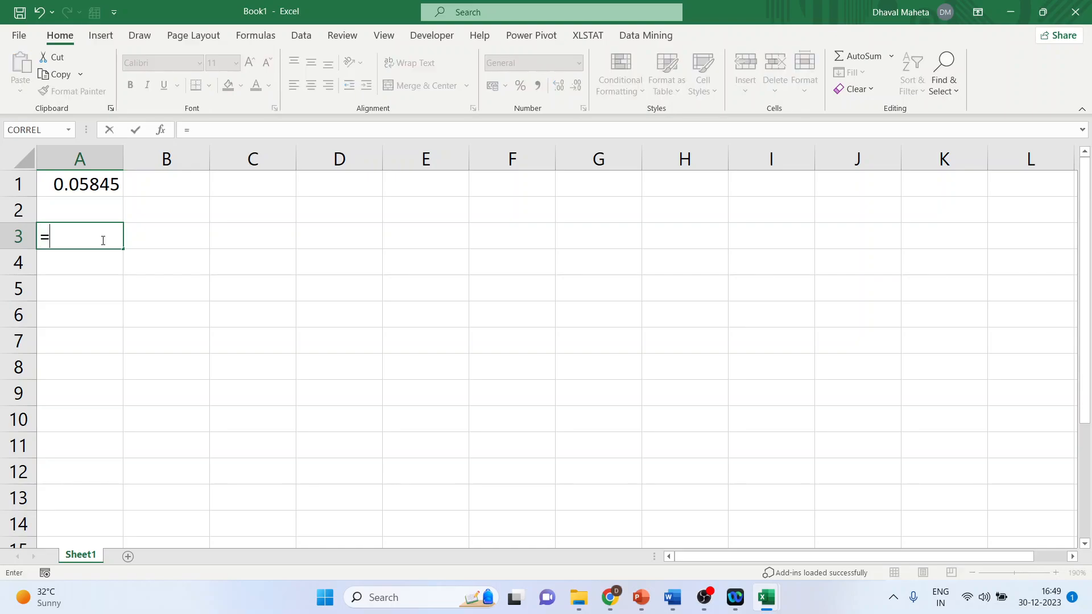
Step: Enter =ROUND(RAND()*100,…) in A3, adjusting the decimal digits, then reselect A3 to inspect it
type("round")
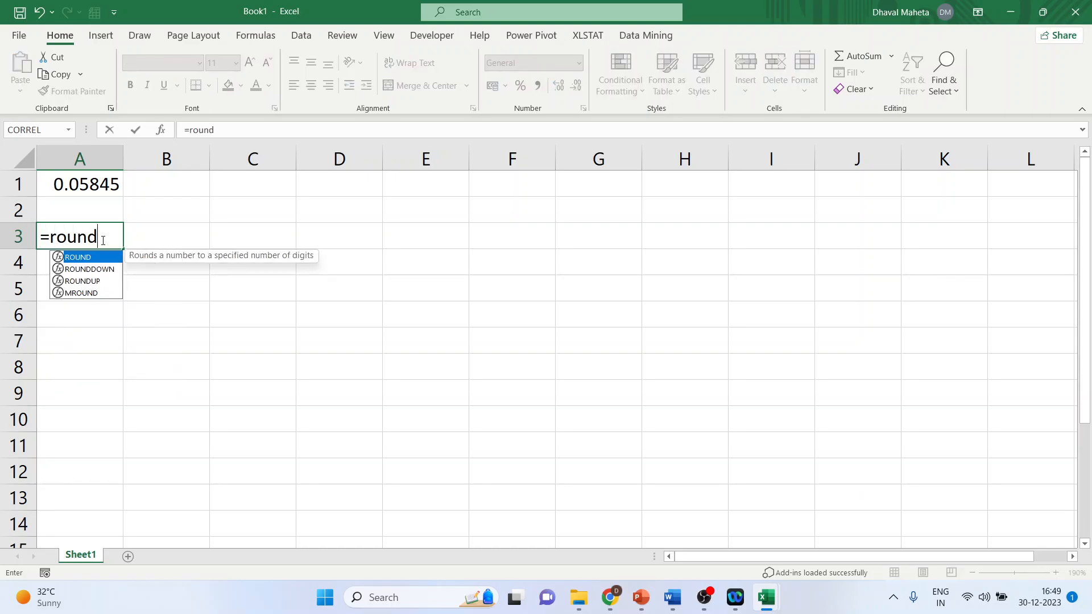
type("(rand")
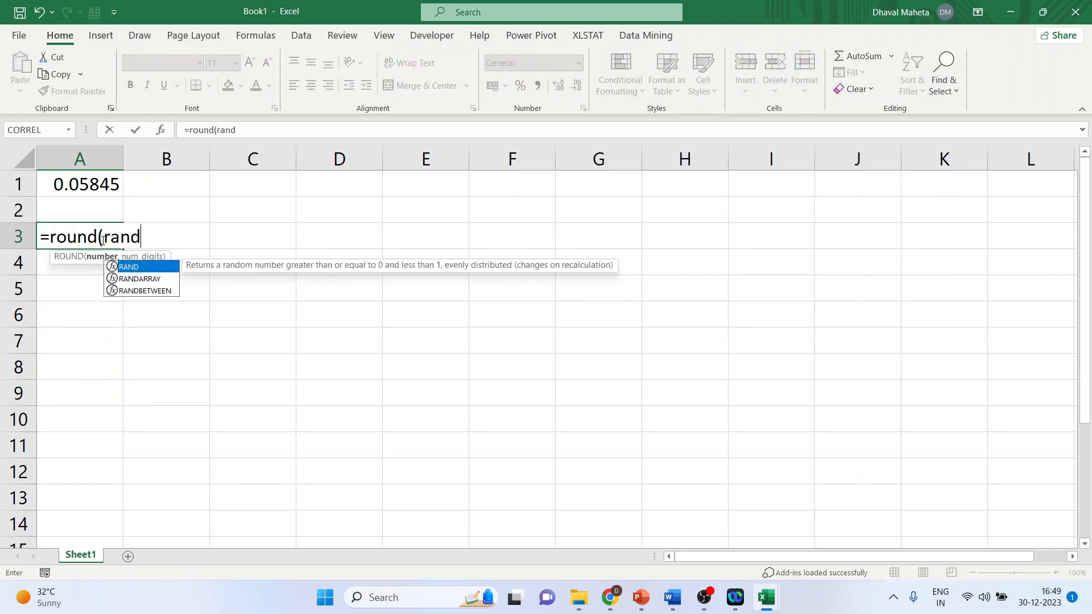
type("()")
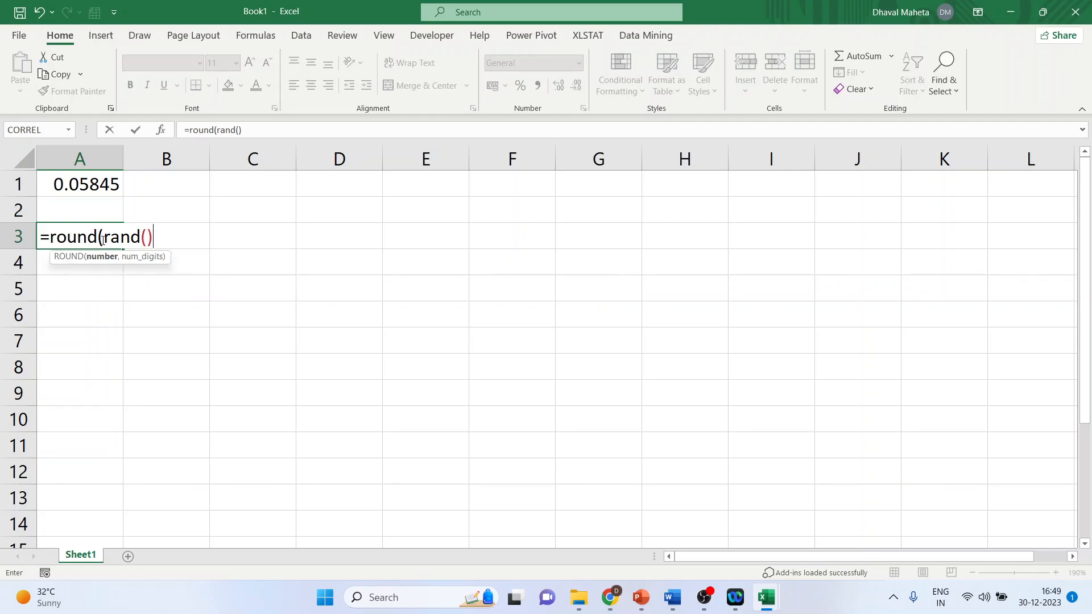
type("*")
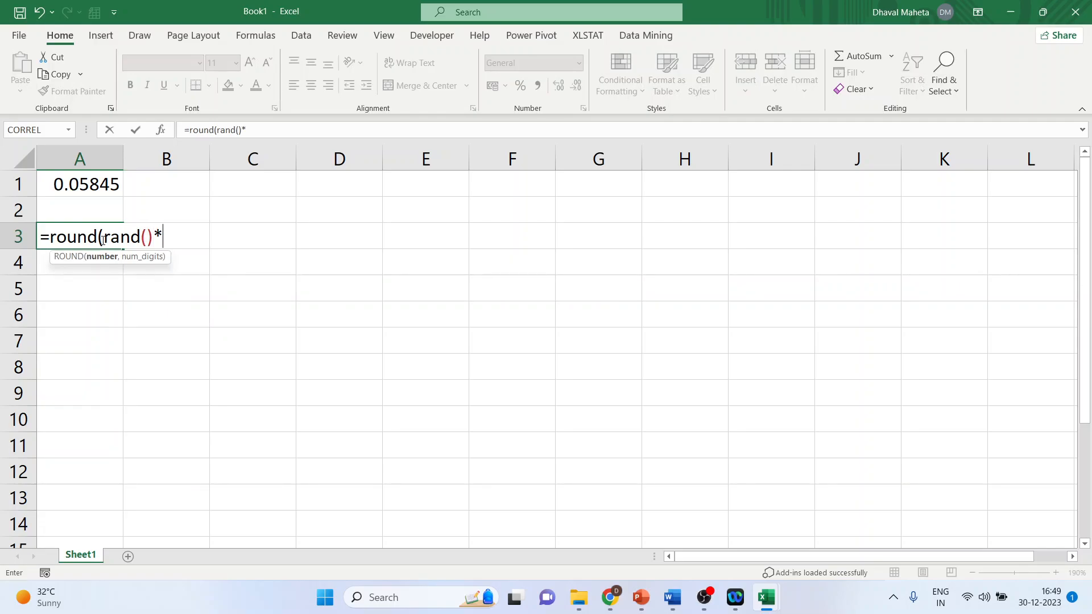
type("100")
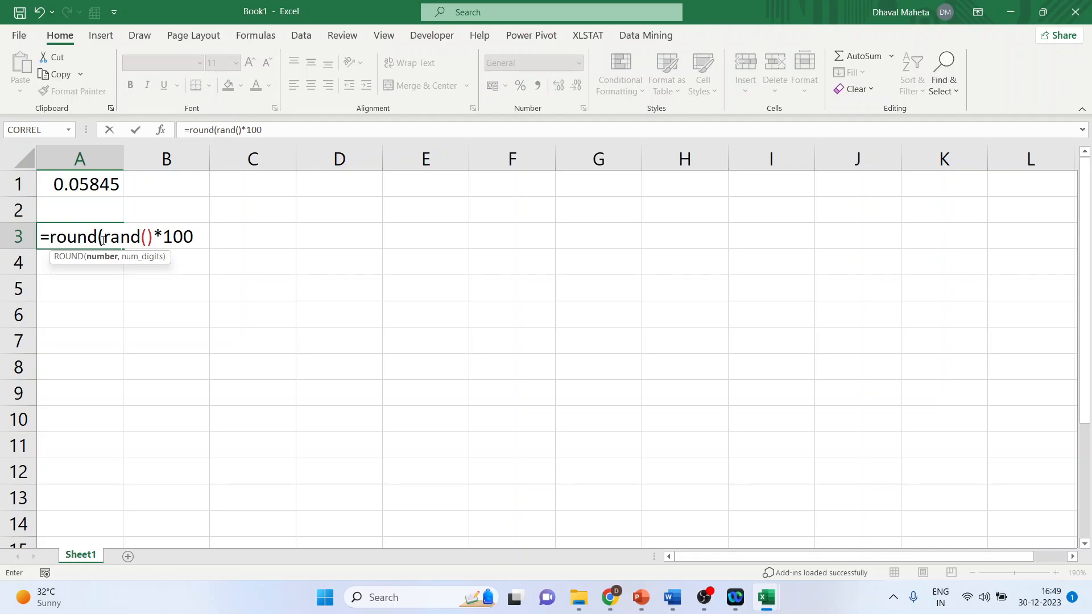
type(",0)")
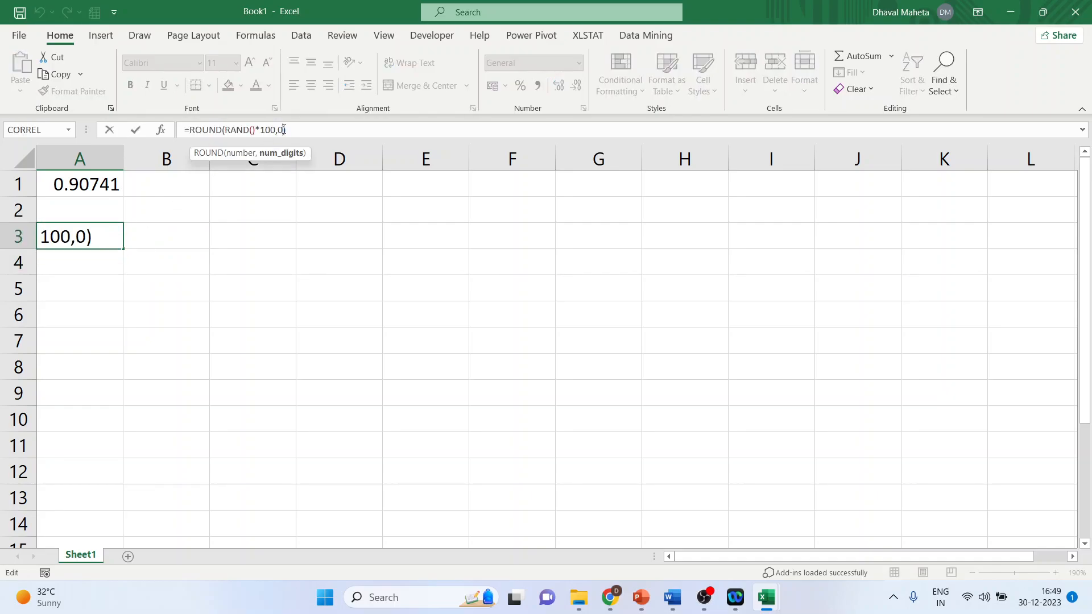
type("1")
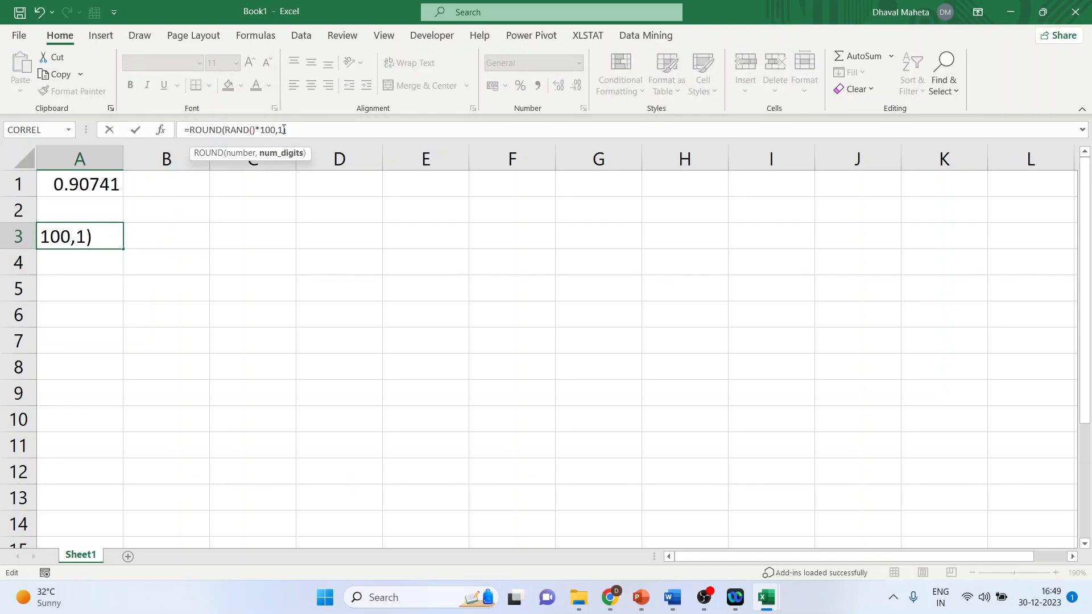
key("enter")
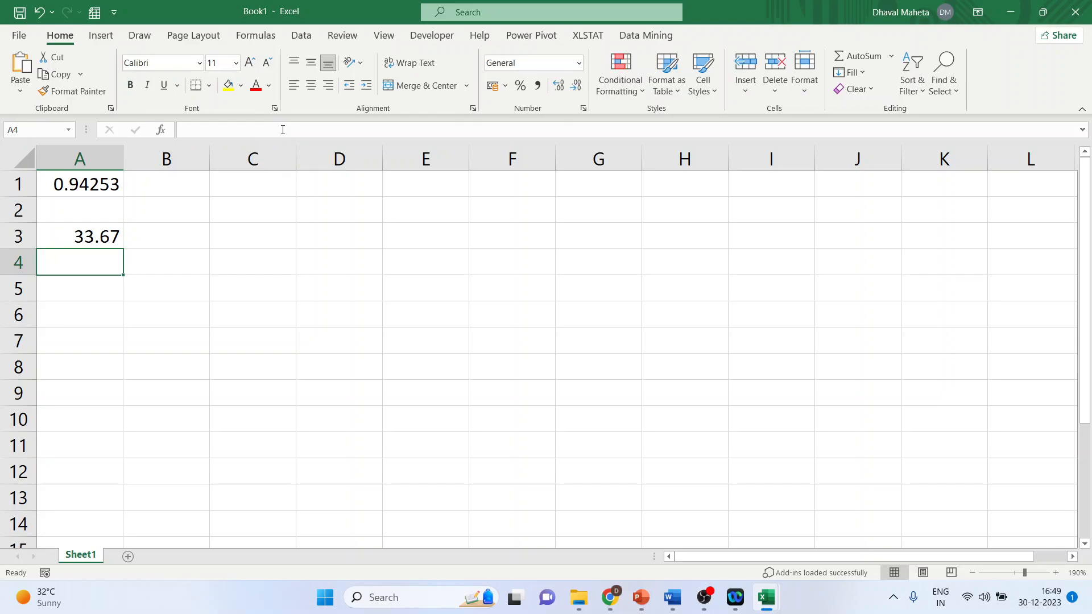
left_click(1058, 573)
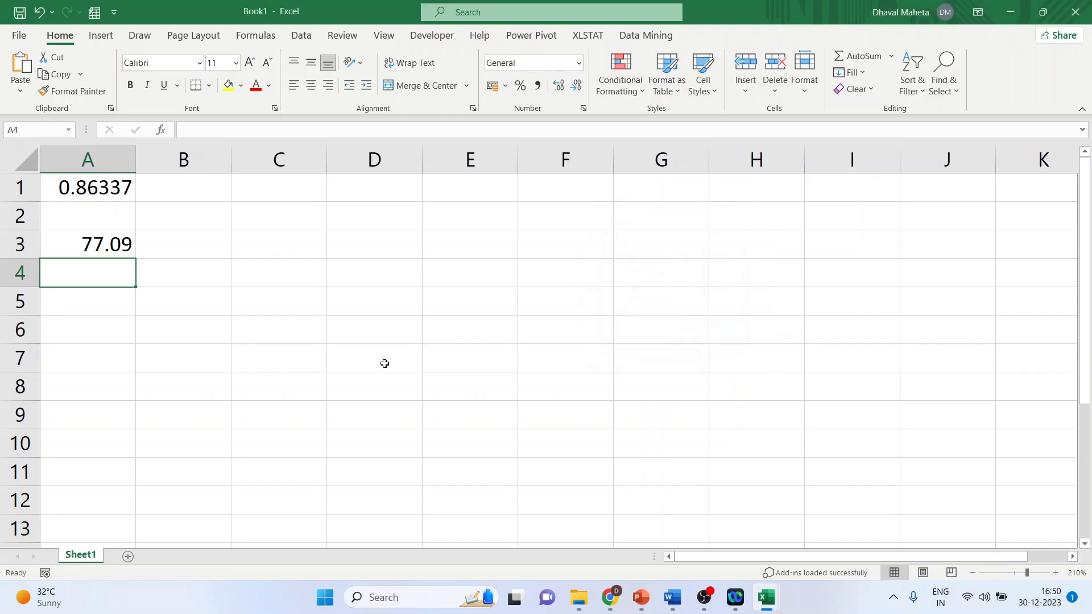
left_click(88, 244)
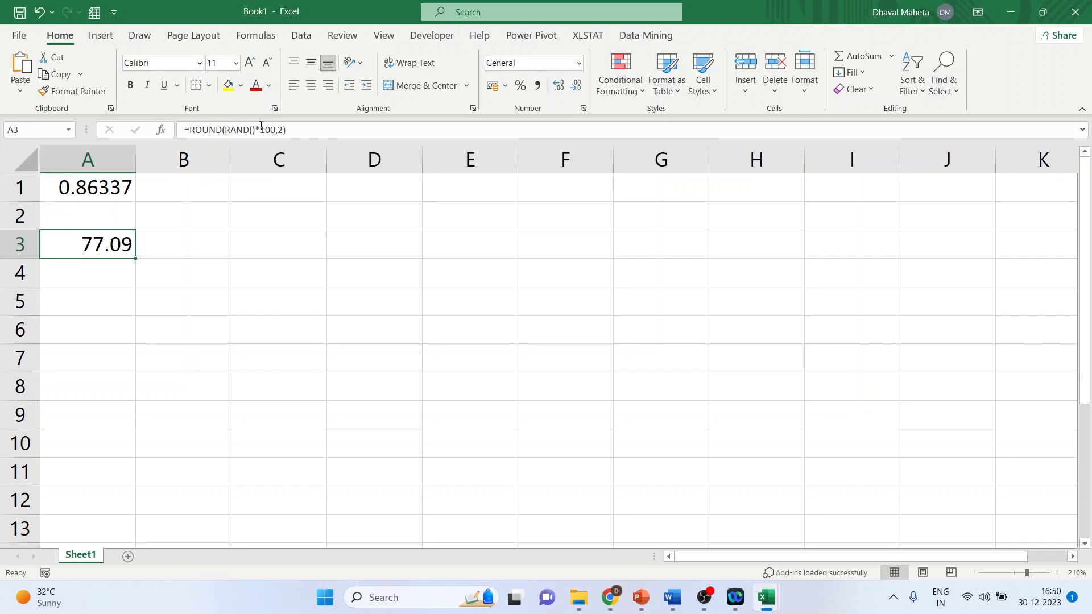
mouse_move(264, 130)
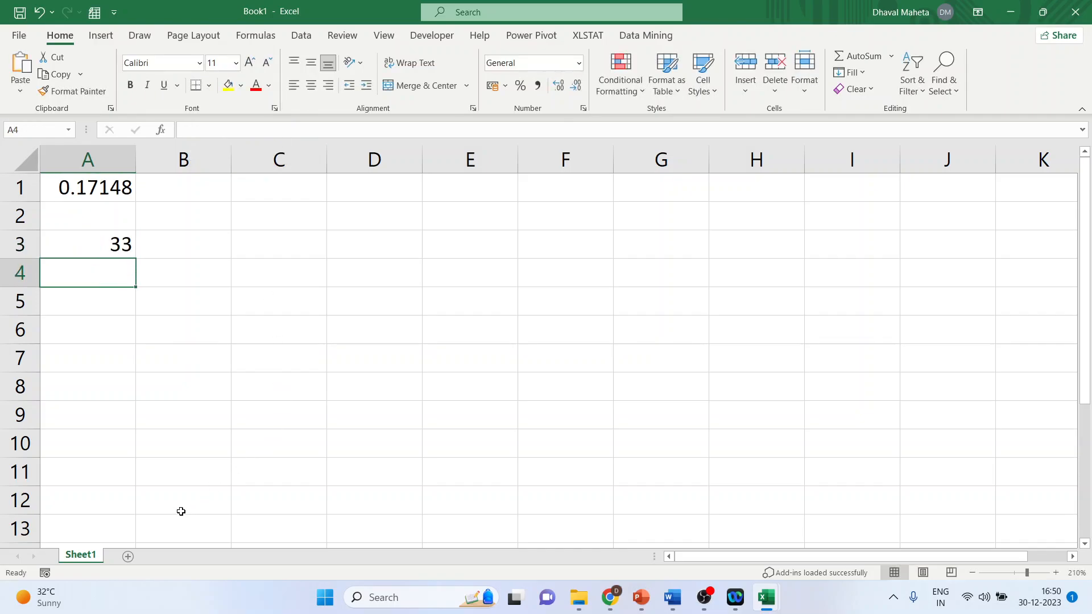
mouse_move(155, 558)
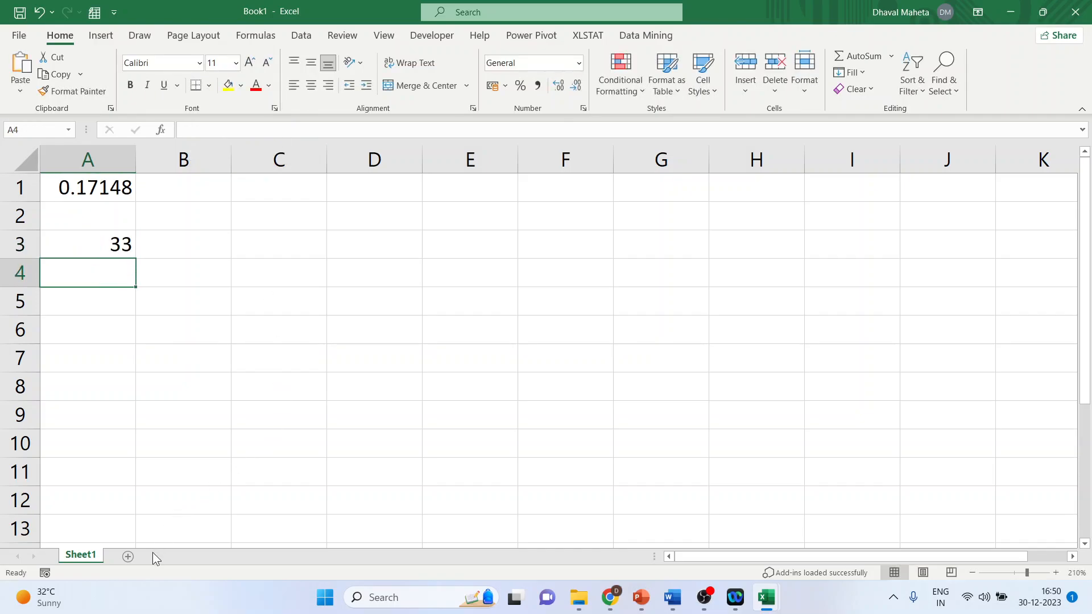
Step: Add Sheet2 and type =RANDARRAY(3,3,1,10,FALSE) into its cell A1
left_click(127, 556)
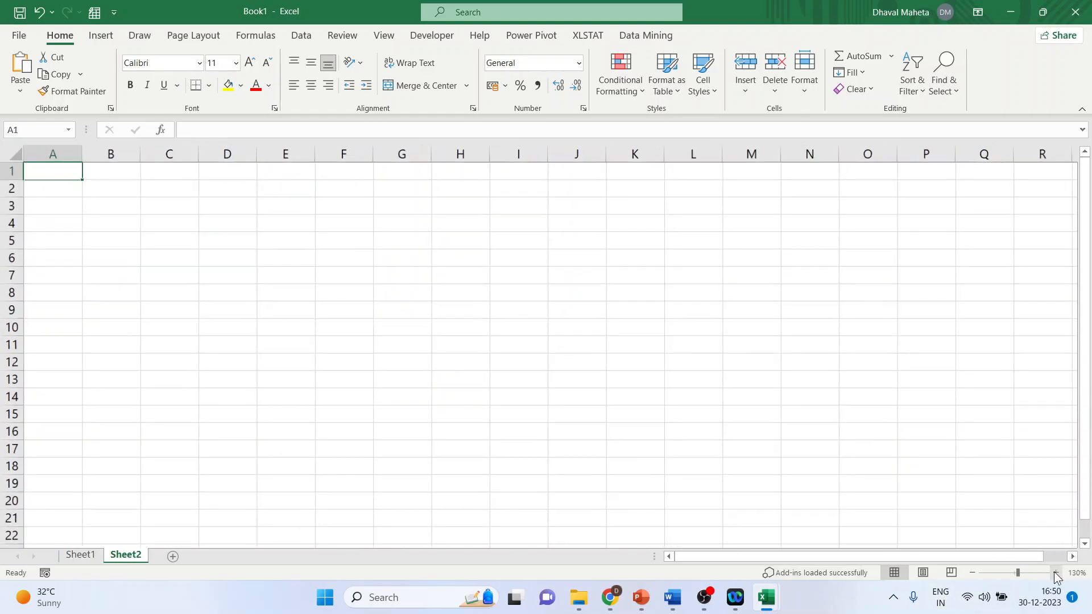
type("=")
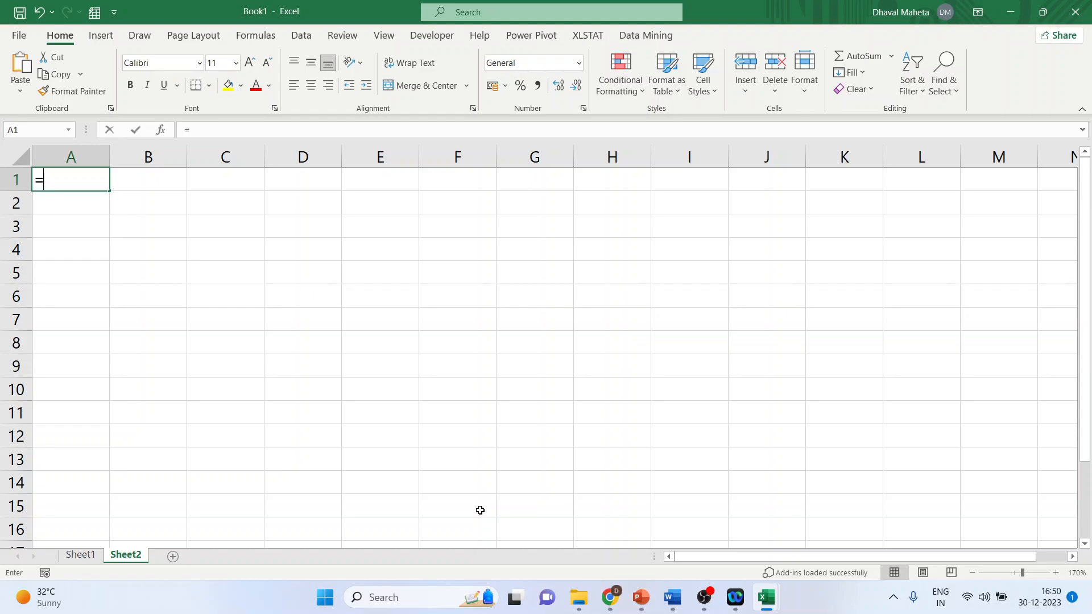
type("randarr")
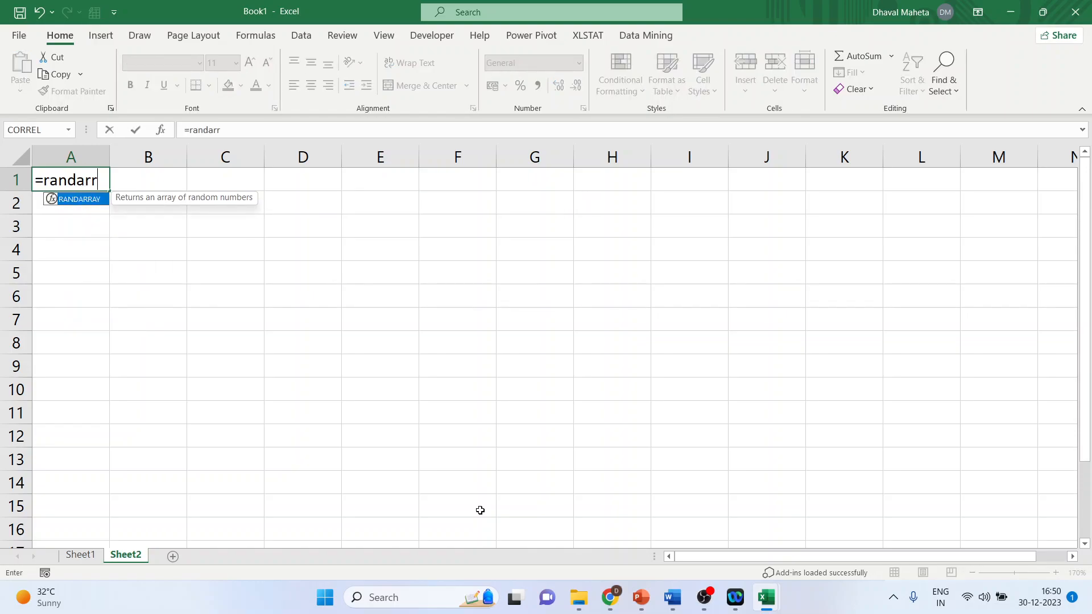
type("ay")
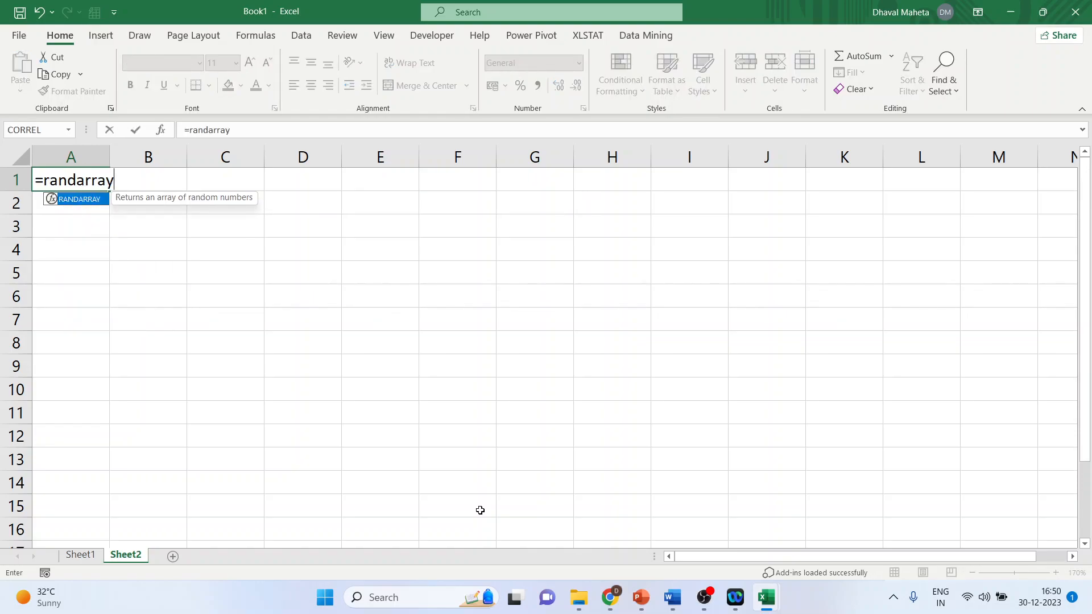
type("(3")
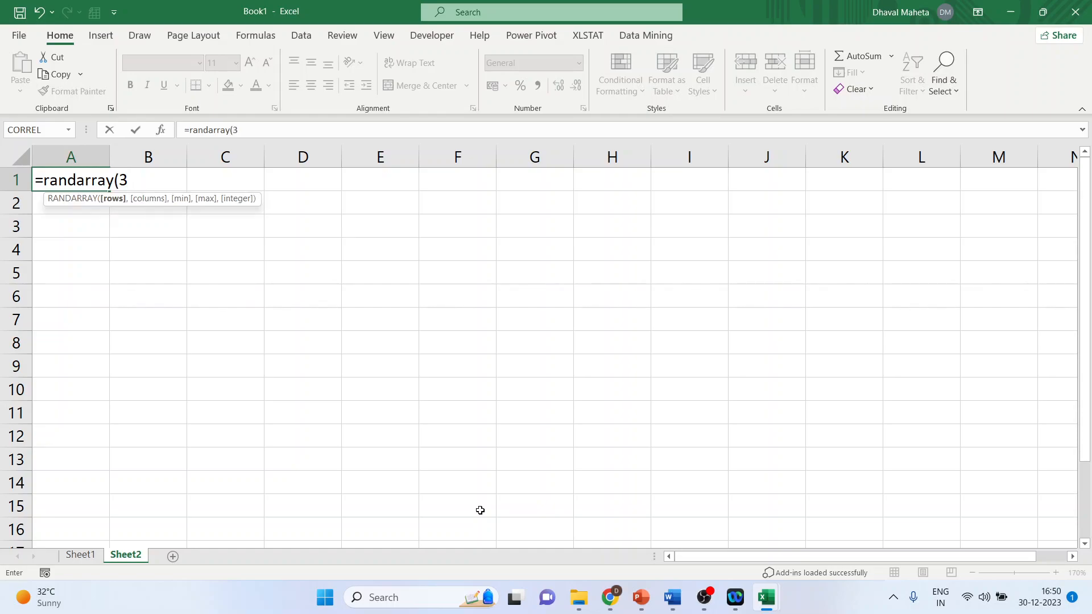
type(",")
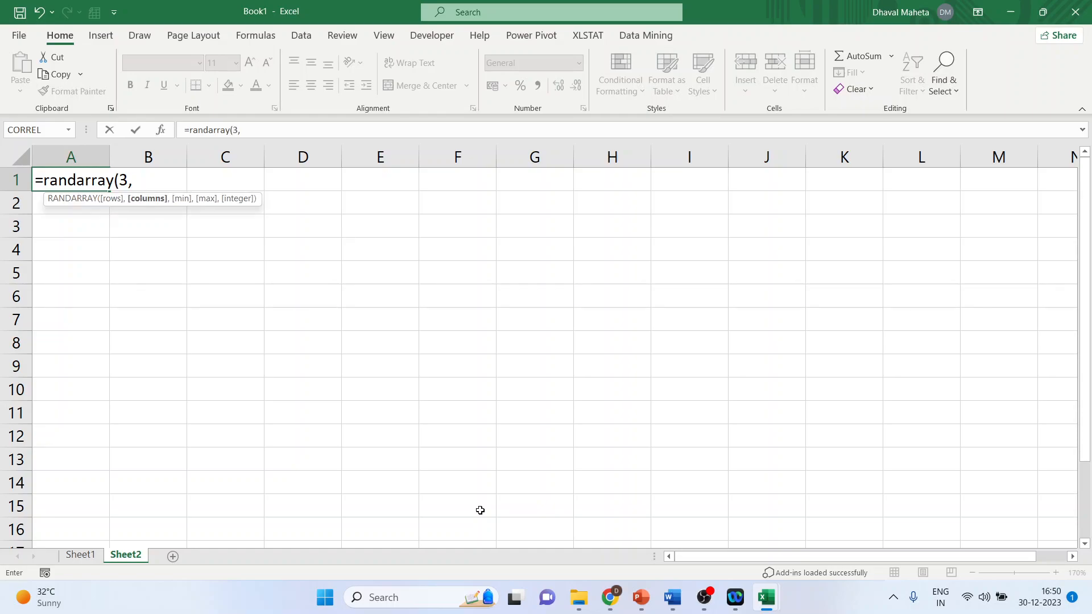
type("3,")
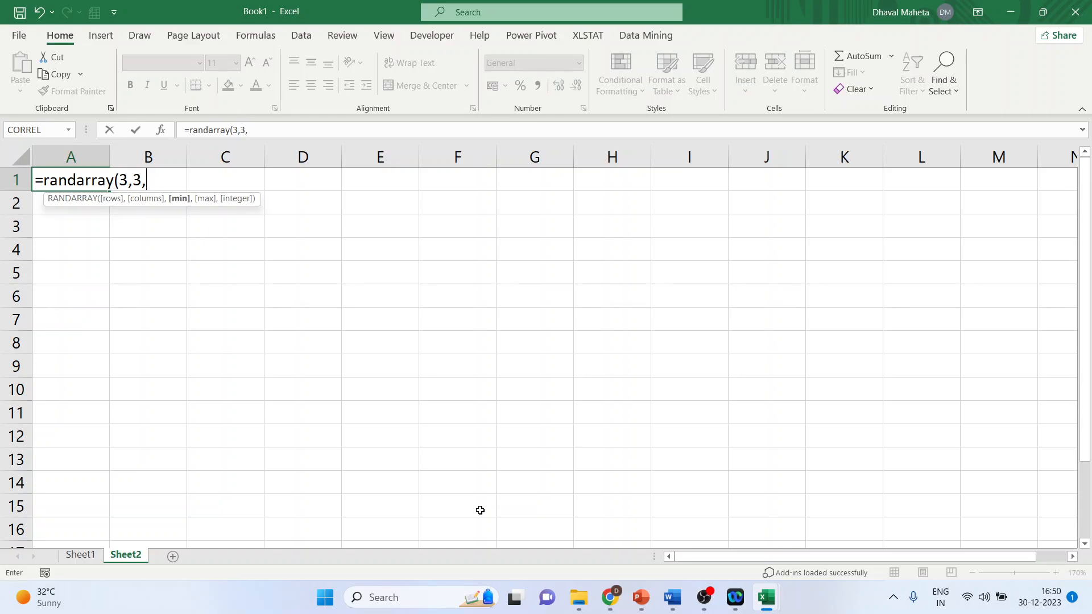
type("1,")
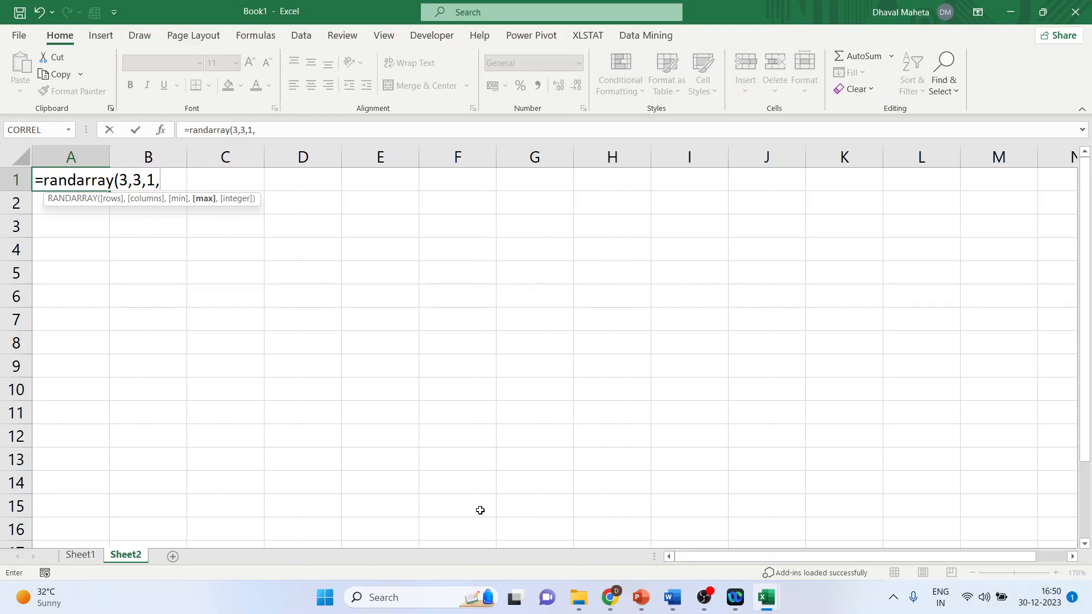
type("10,")
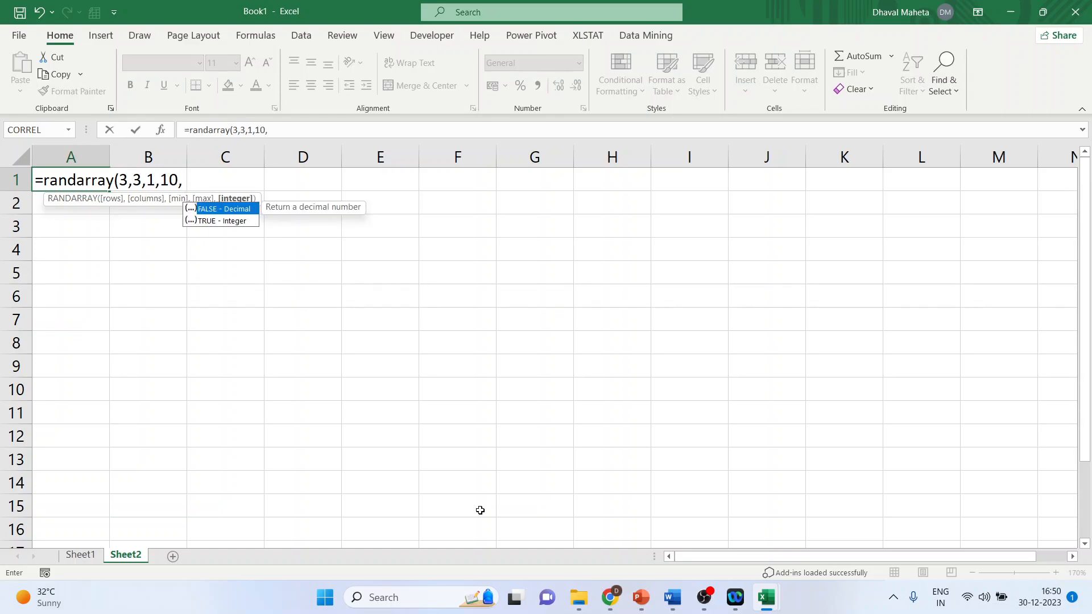
type("False)")
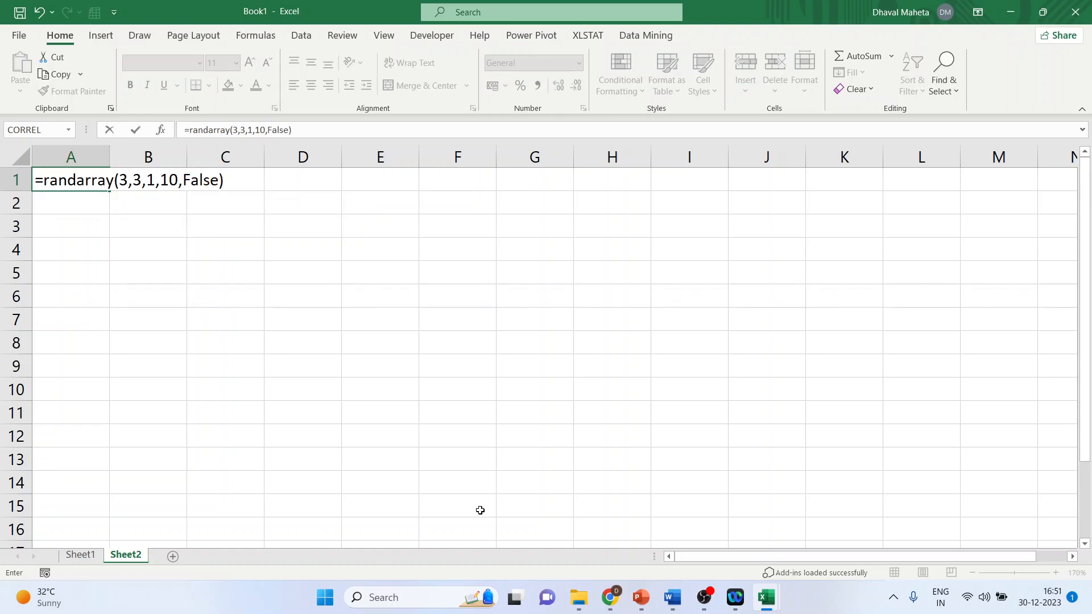
mouse_move(209, 274)
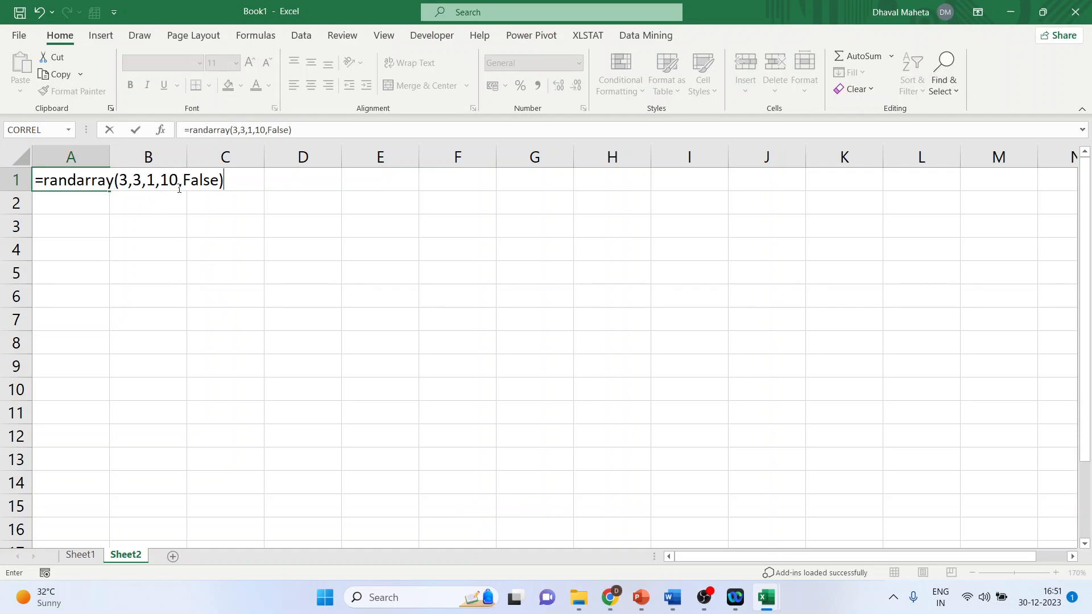
mouse_move(258, 191)
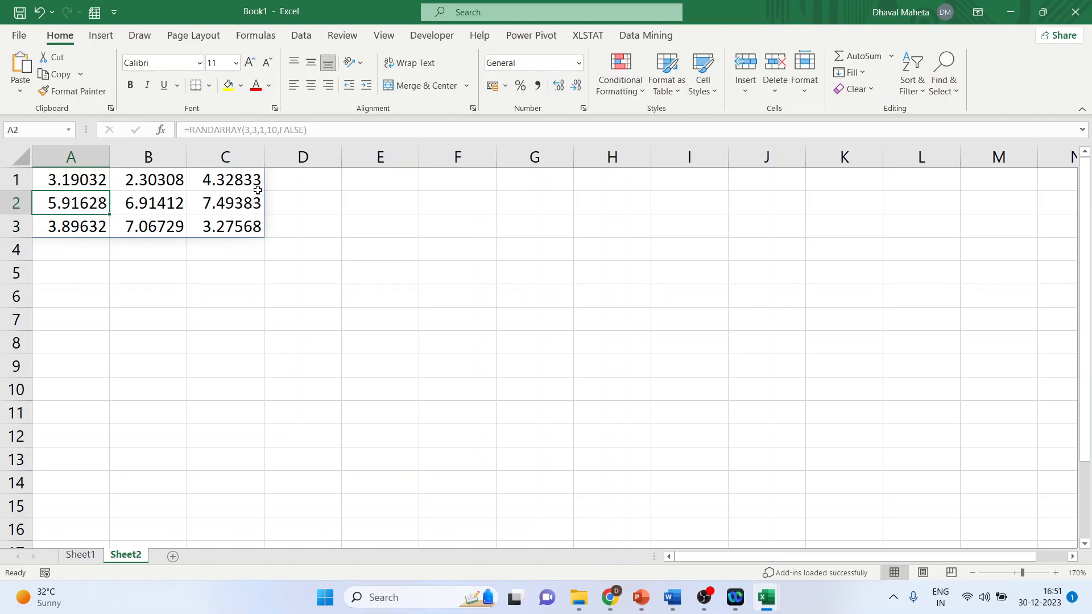
Step: Enter =RANDARRAY(4,4,1,100,TRUE) in E1 to fill E1:H4 with whole numbers
left_click(380, 180)
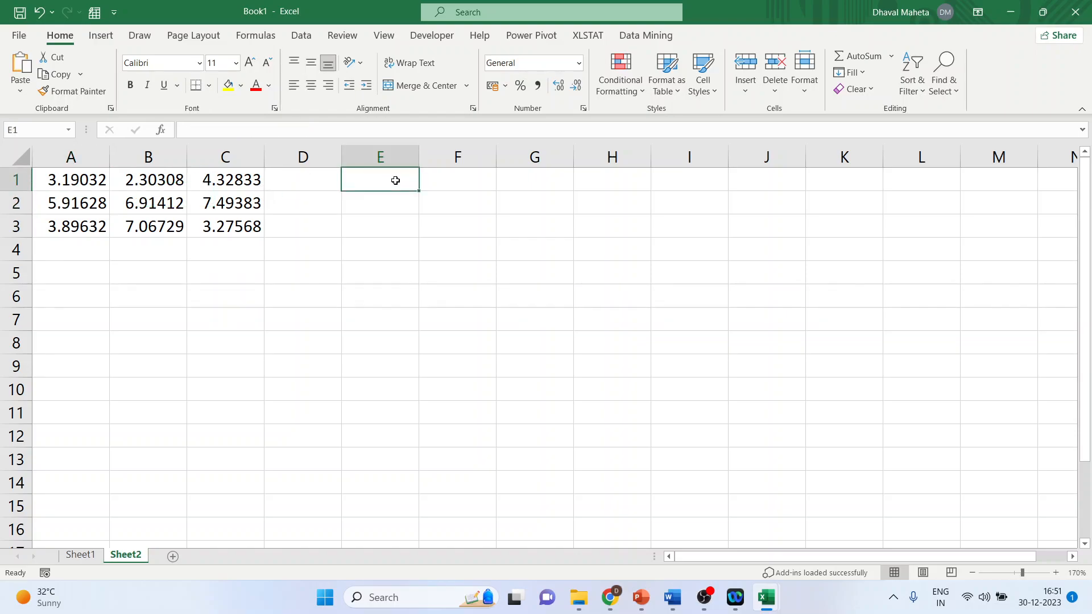
type("=randarray")
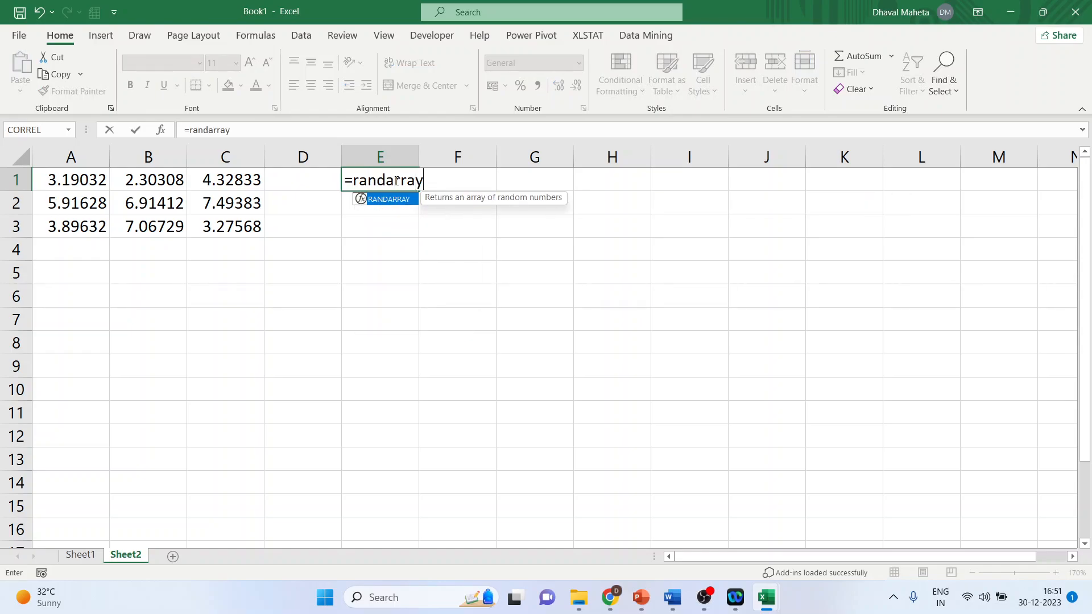
type("(")
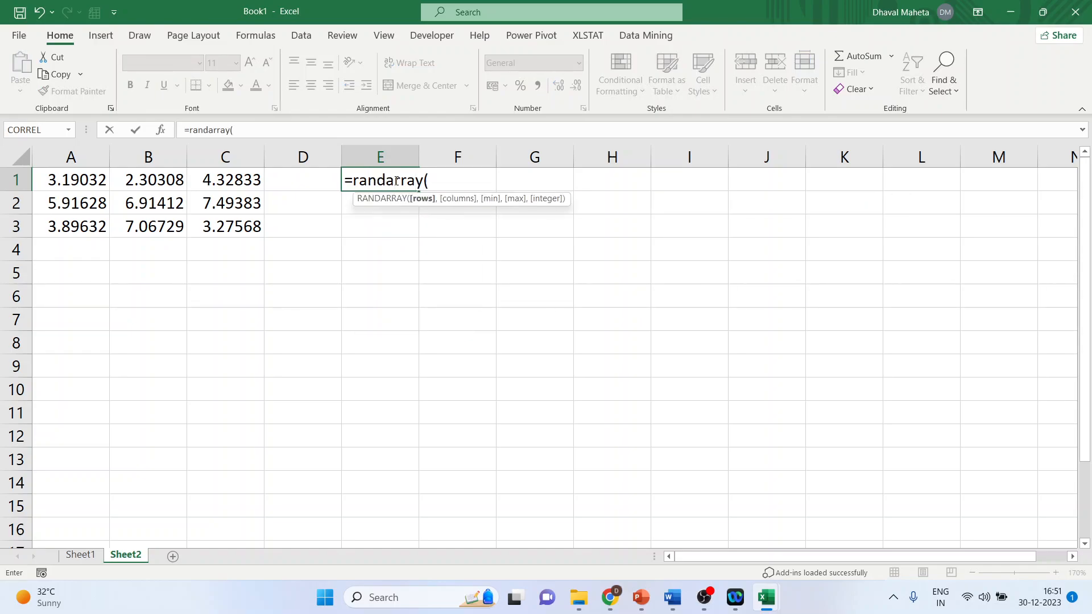
type("44,")
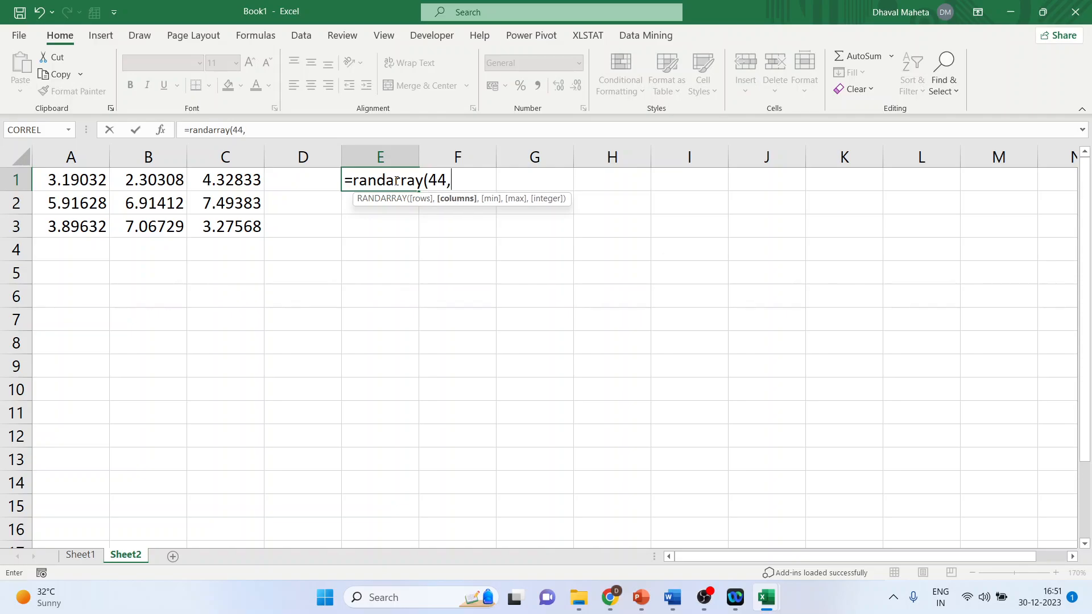
type("4,4")
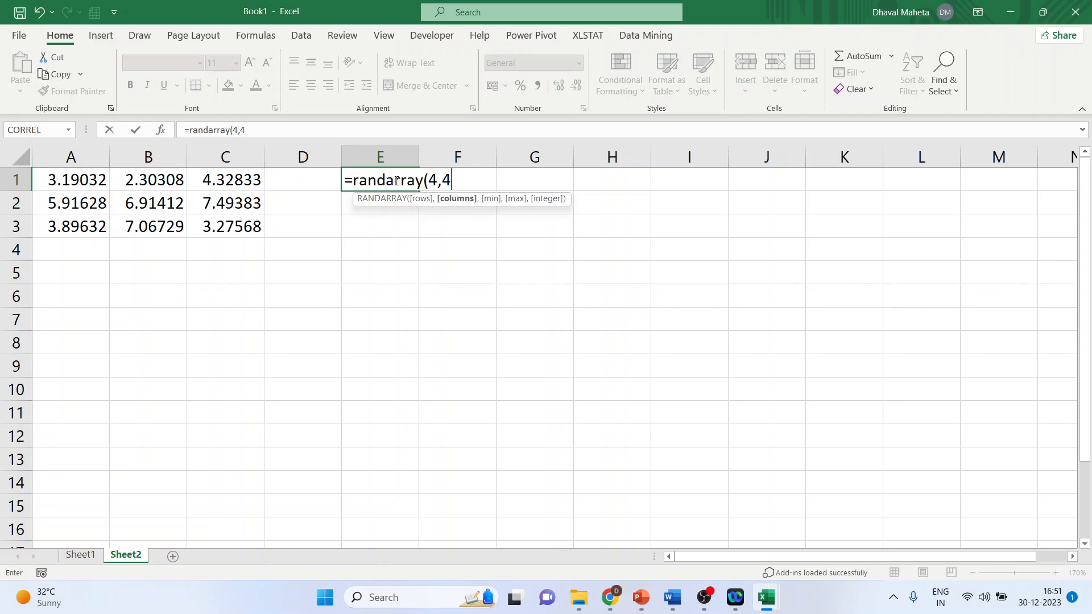
type(",")
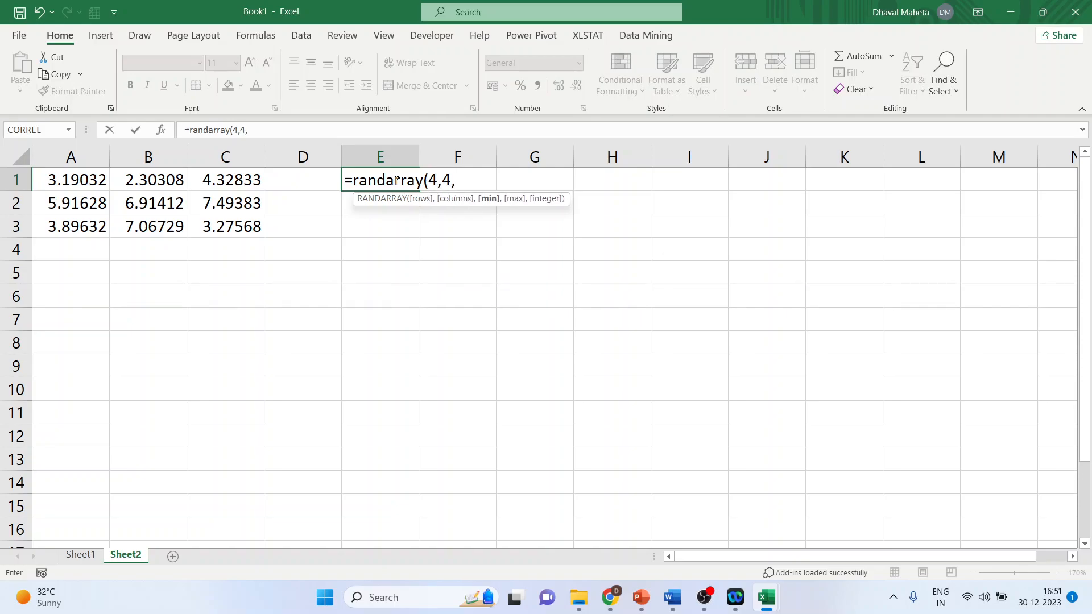
type("1,10")
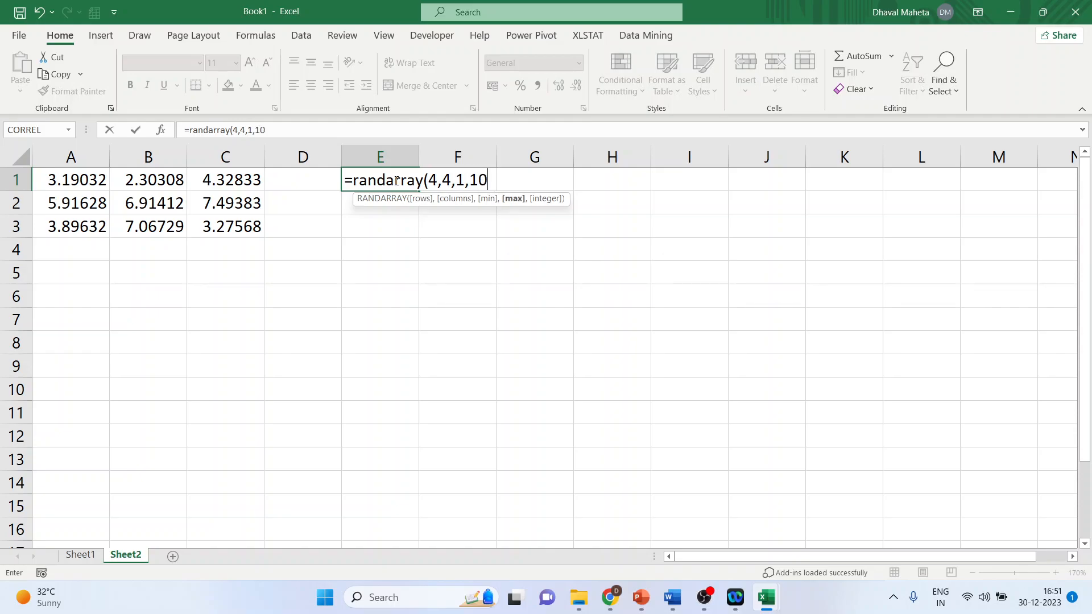
type("0,T")
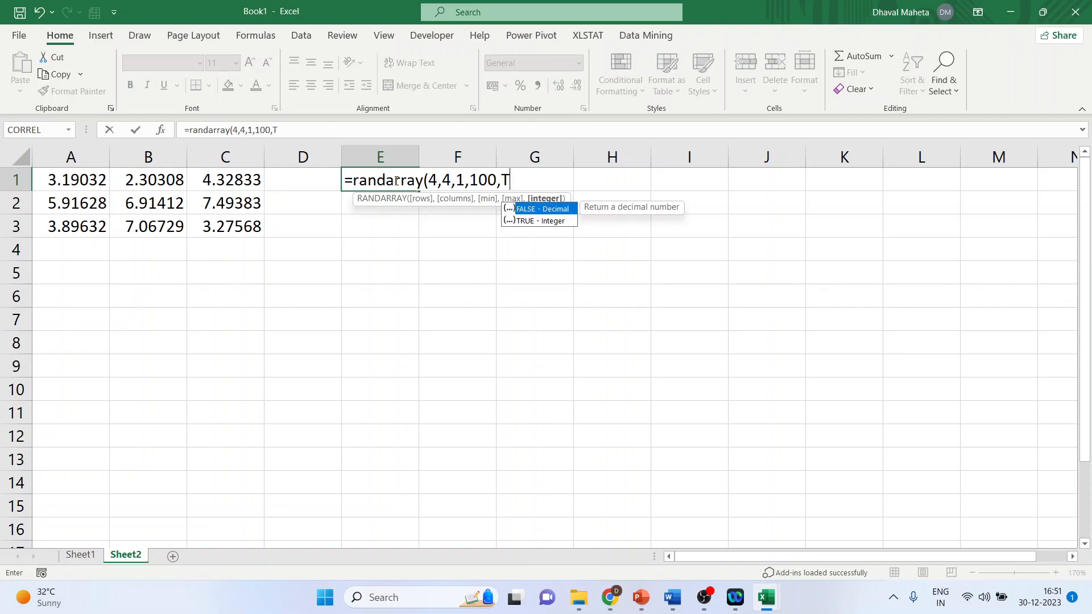
type("rue")
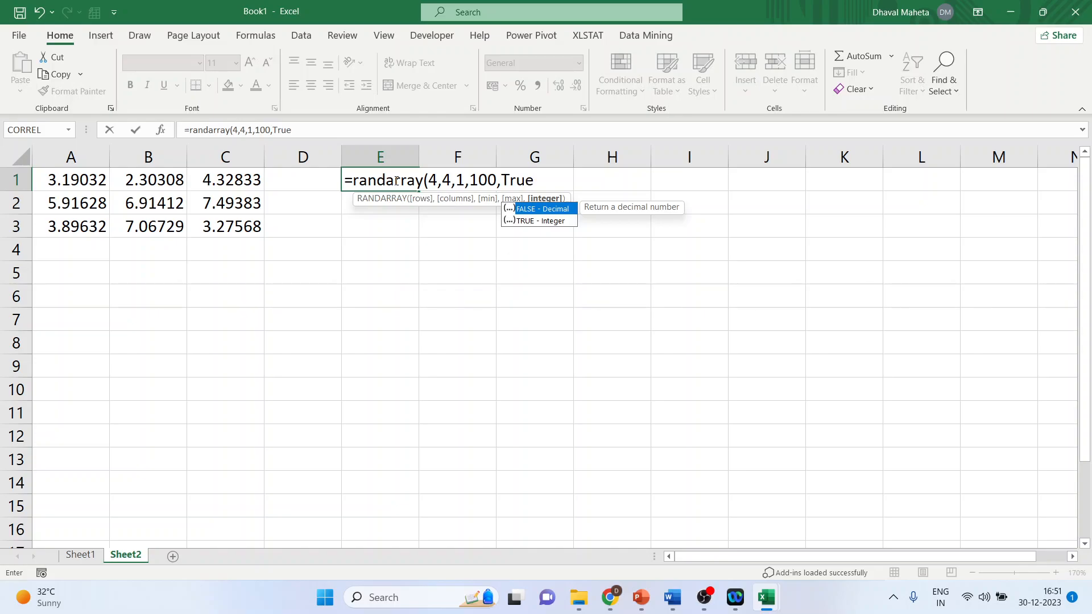
type(")")
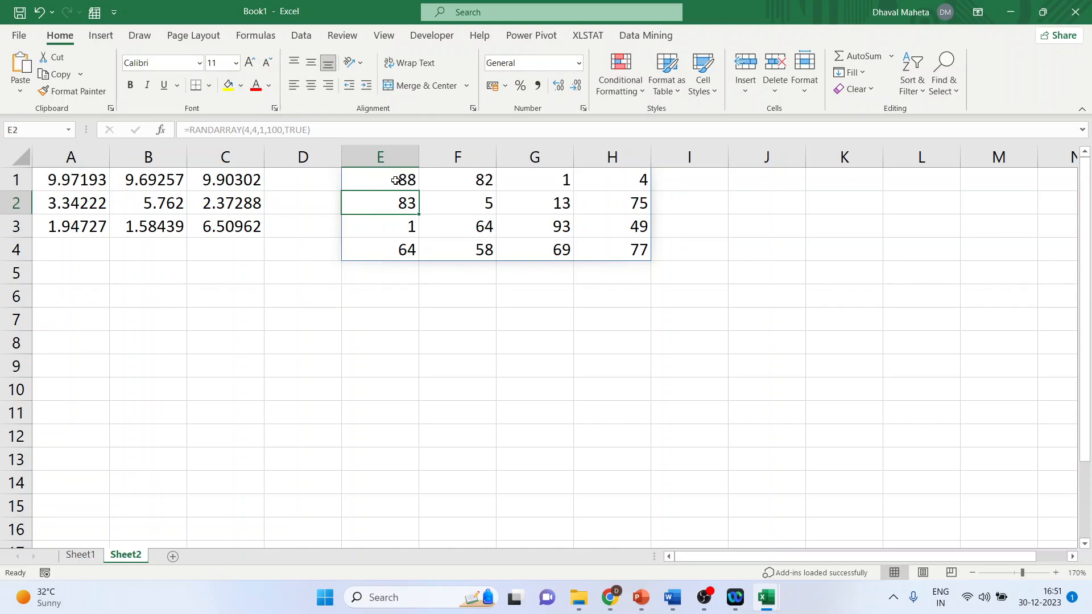
mouse_move(311, 264)
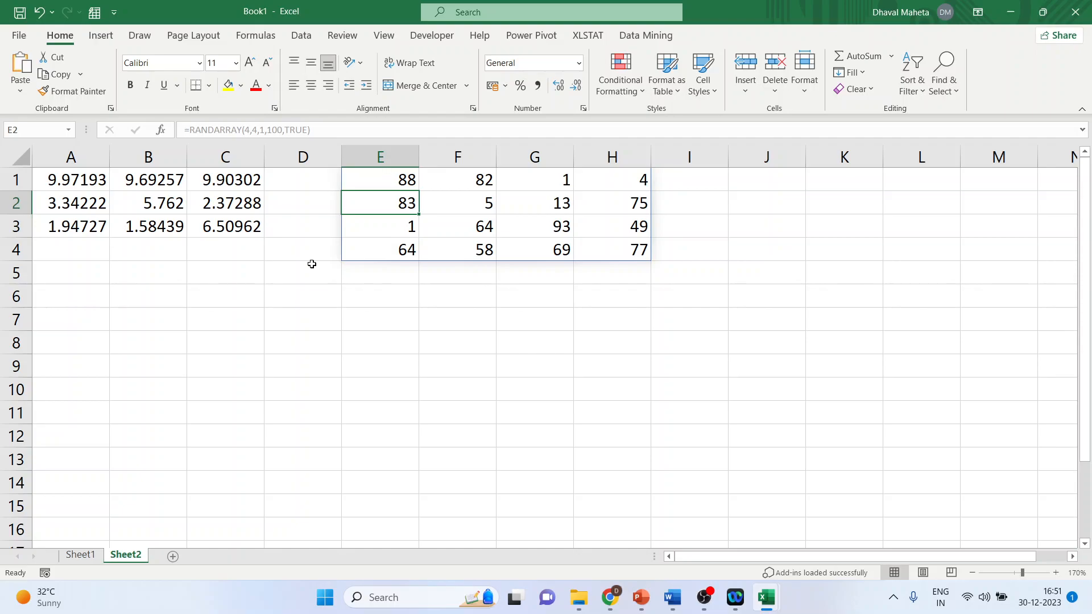
Step: On Sheet3, enter =RANDBETWEEN(1,5) in cell A1, which shows 5
left_click(170, 555)
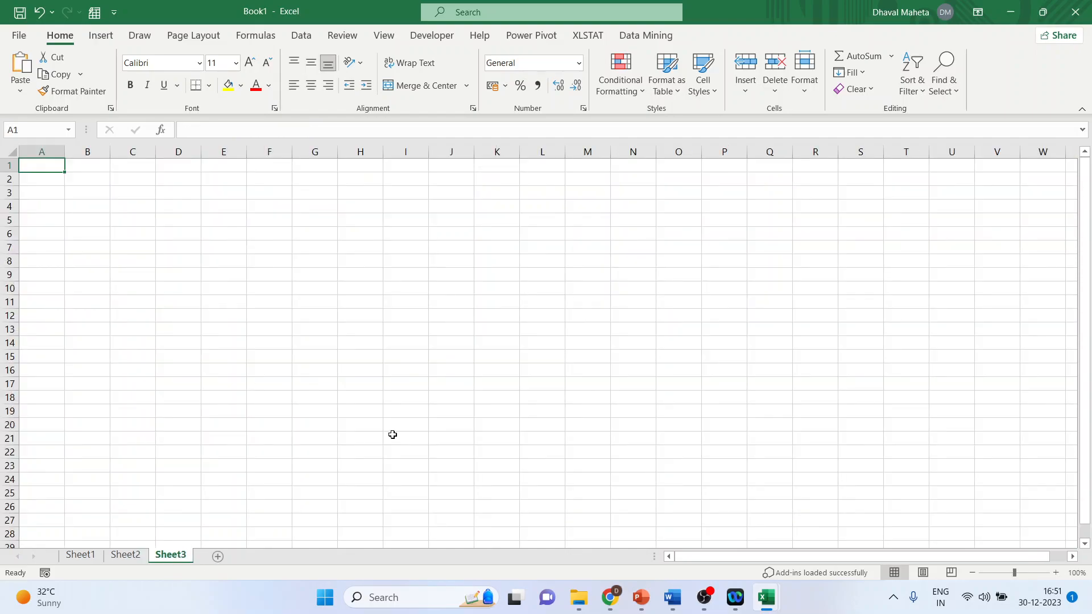
left_click(1055, 572)
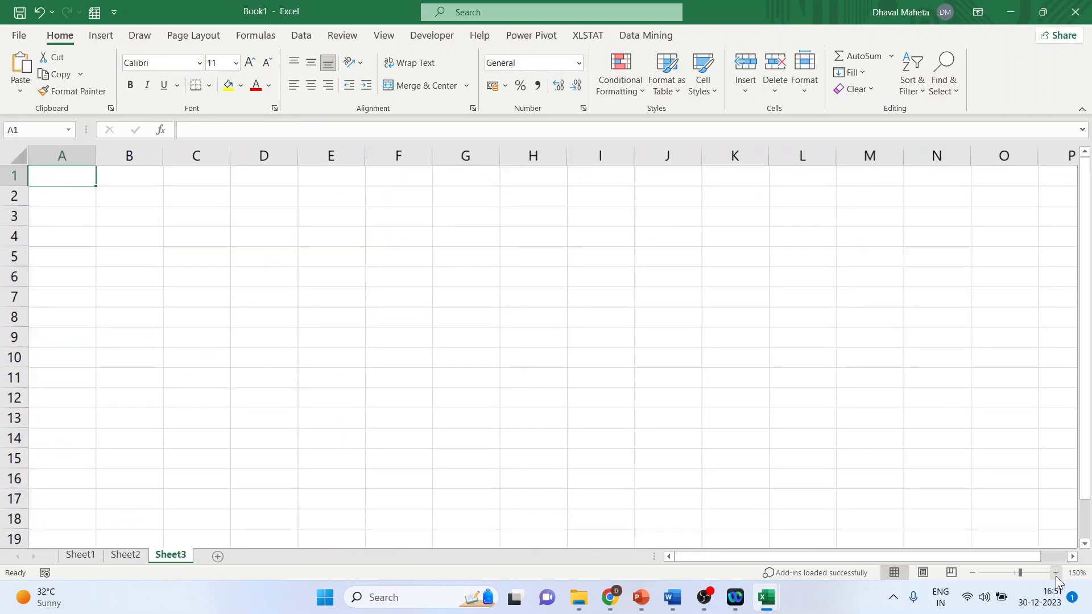
type("=randbet")
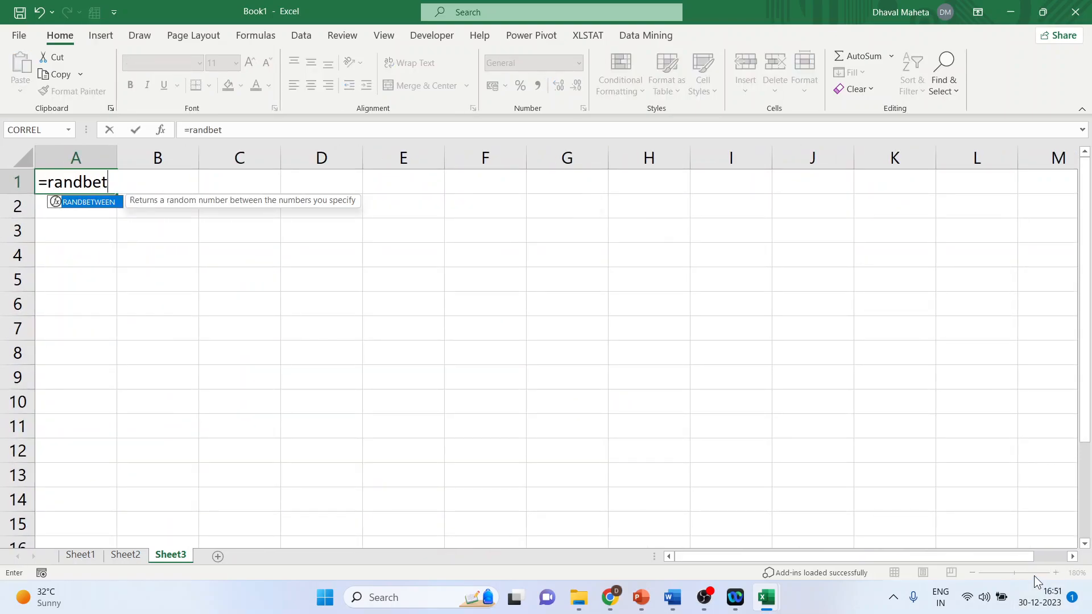
type("ween(")
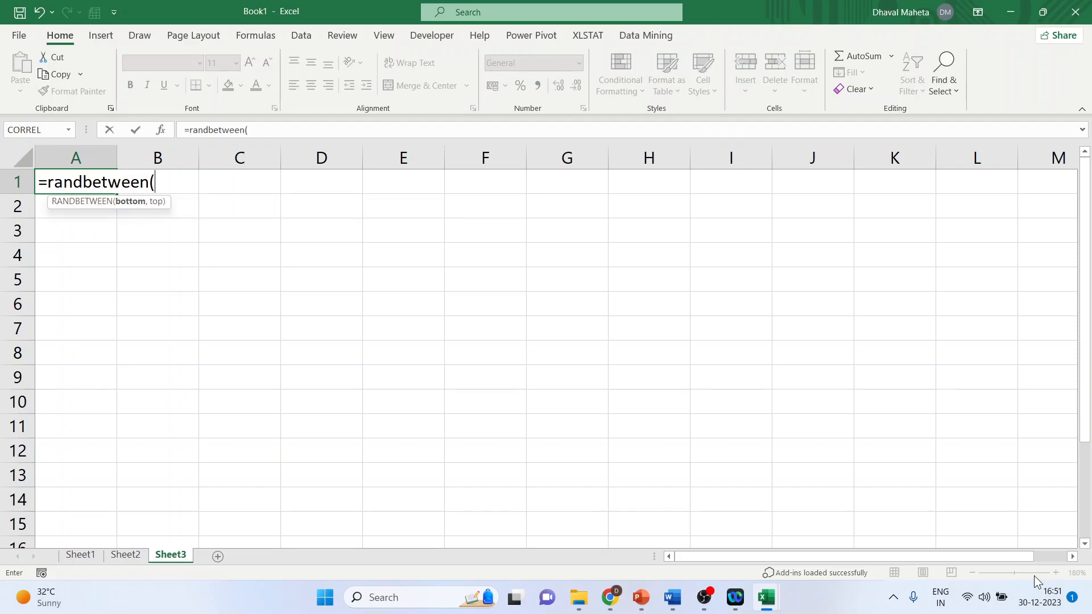
type("1,5)")
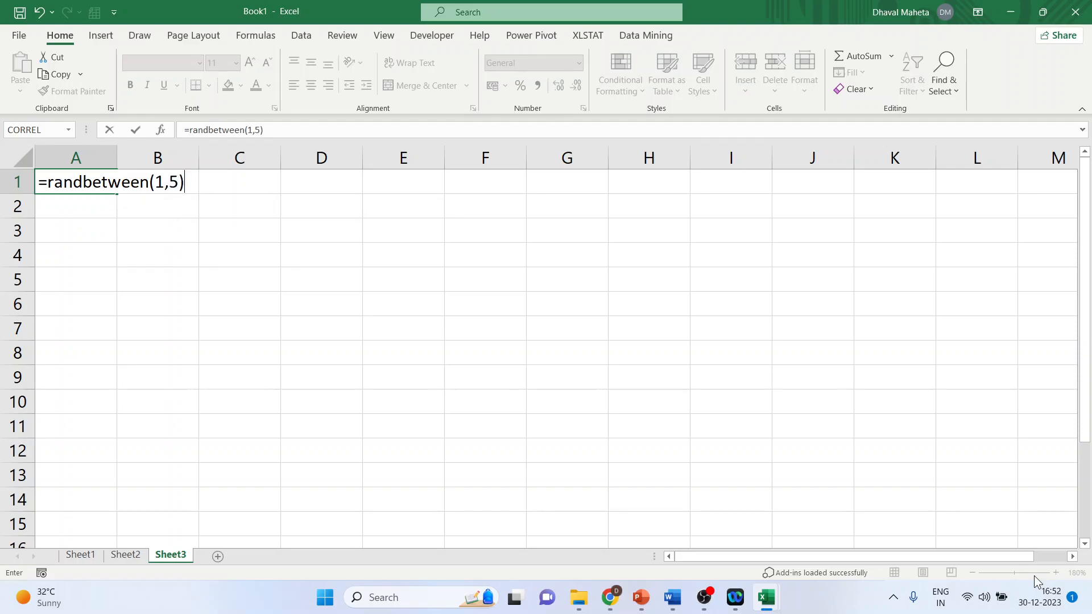
key("Enter")
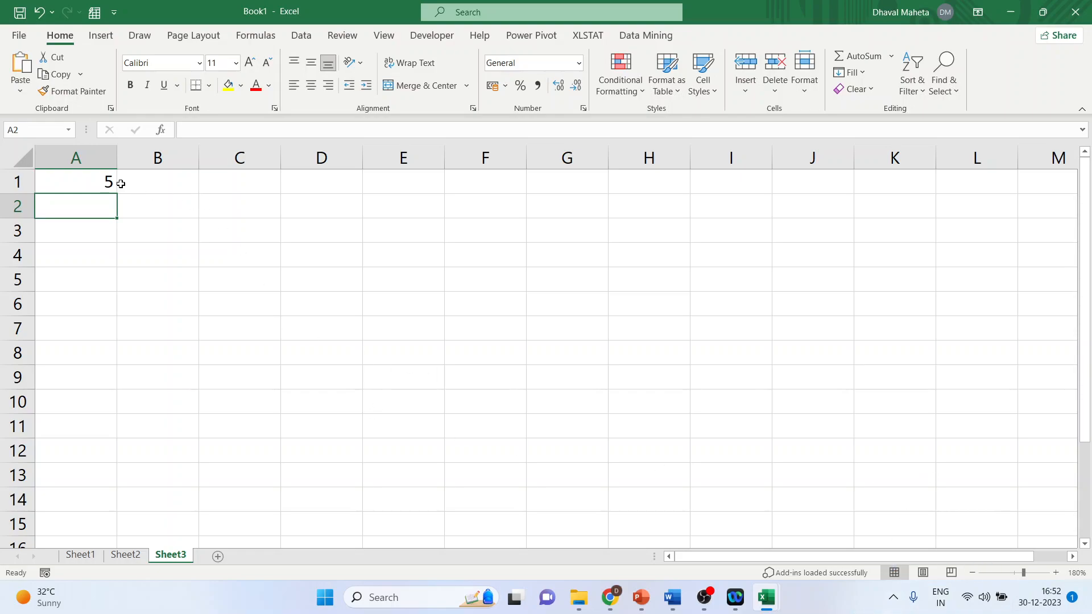
Step: Fill the RANDBETWEEN formula down to A10, then show the closing Thank you slide
left_click_drag(117, 193, 117, 363)
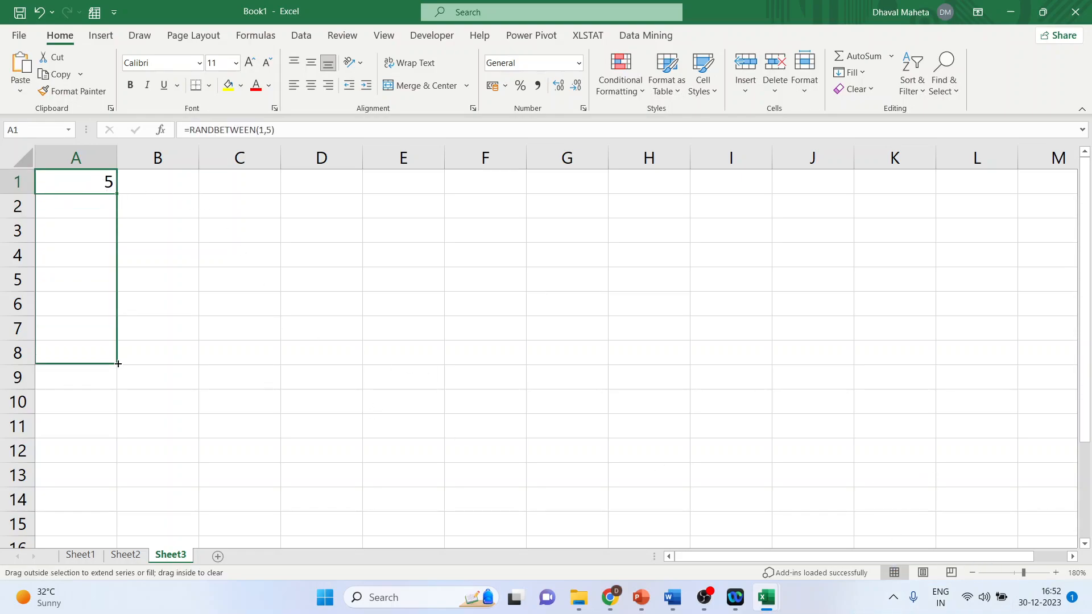
left_click_drag(118, 363, 118, 403)
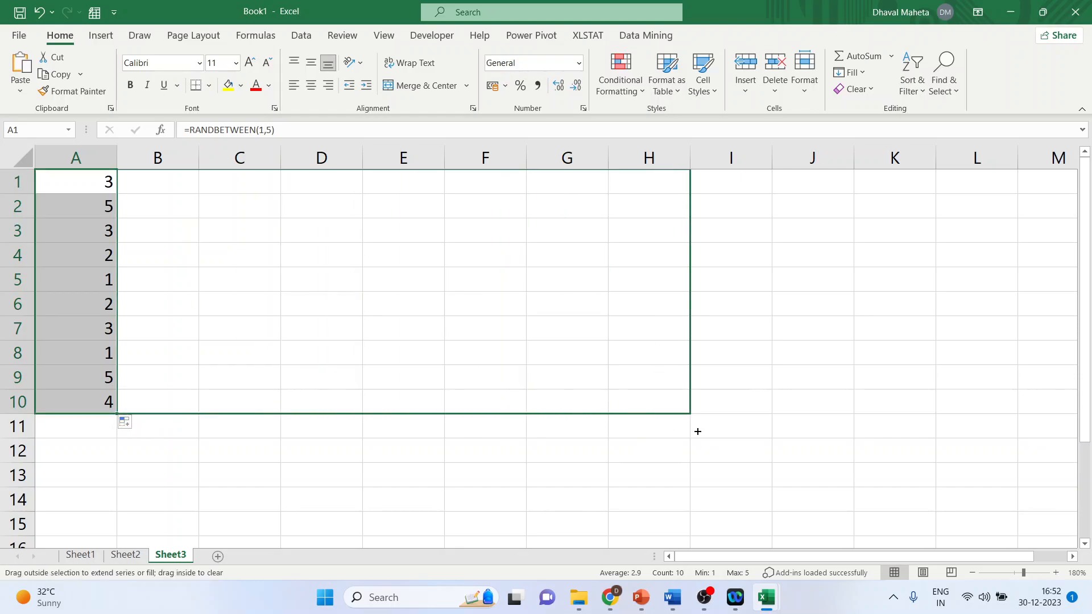
left_click_drag(117, 413, 697, 421)
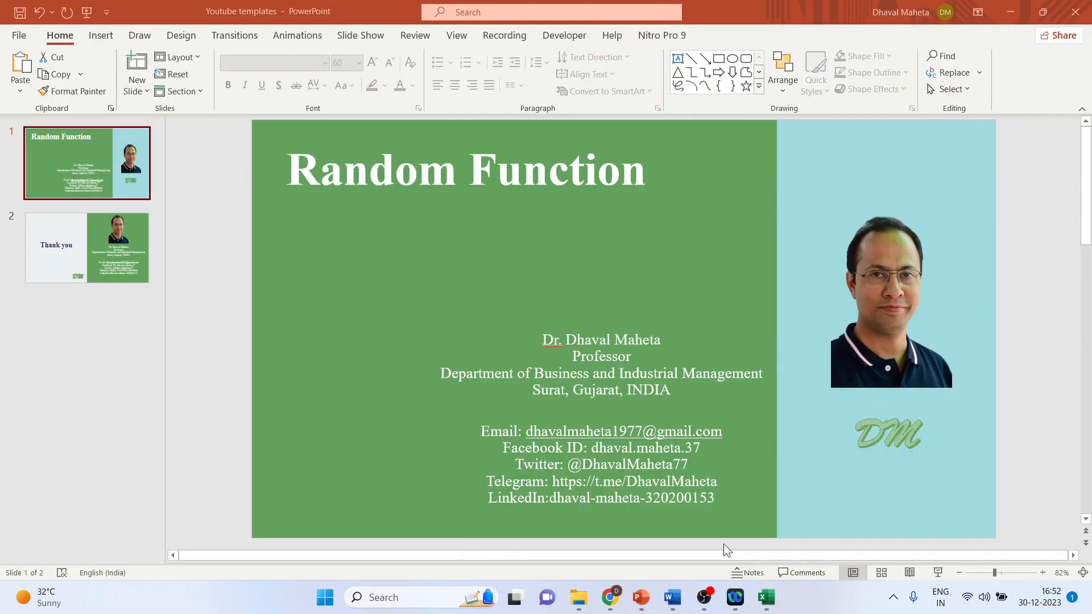
left_click(86, 247)
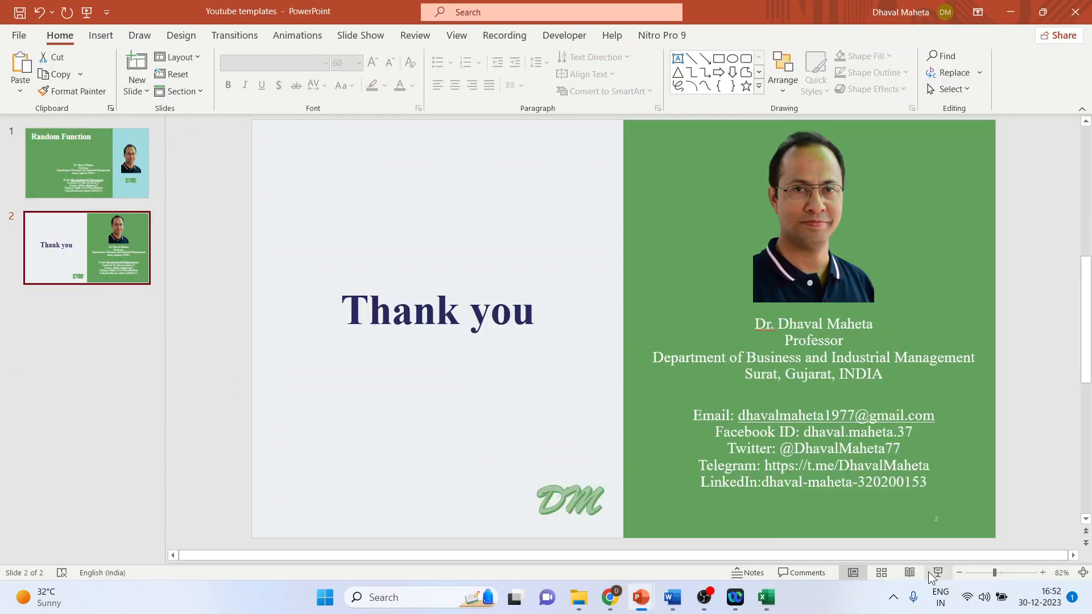